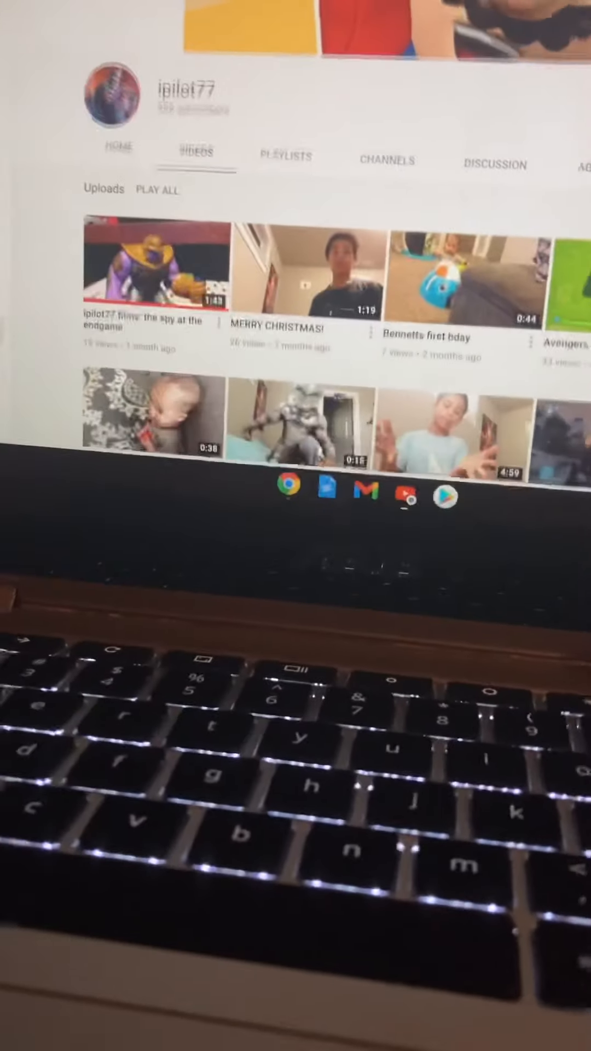
{"action": "scroll", "scroll_direction": "up", "scroll_amount": 3}
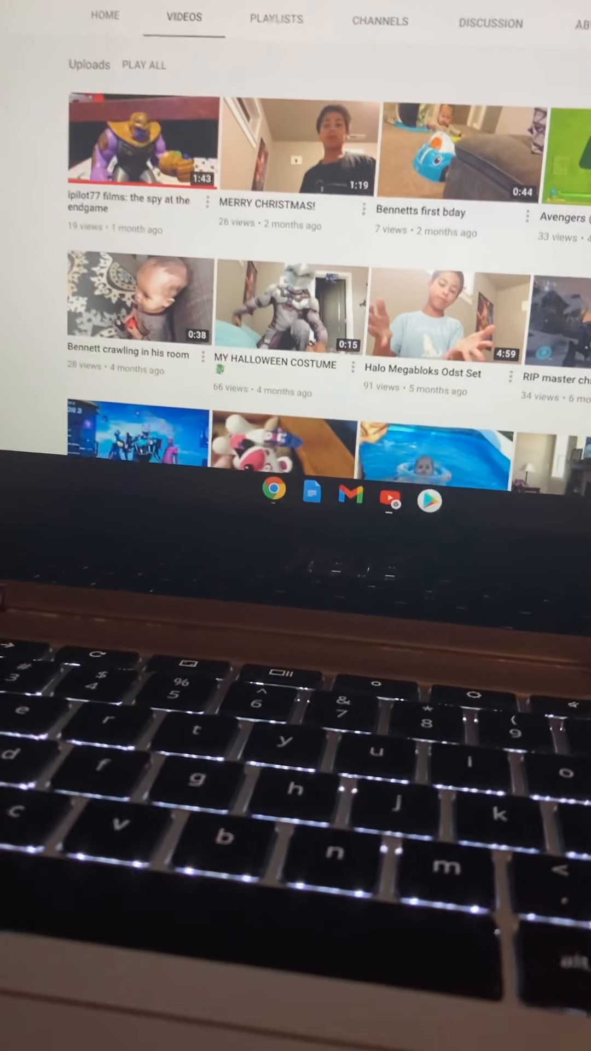
{"action": "scroll", "scroll_direction": "down", "scroll_amount": 3}
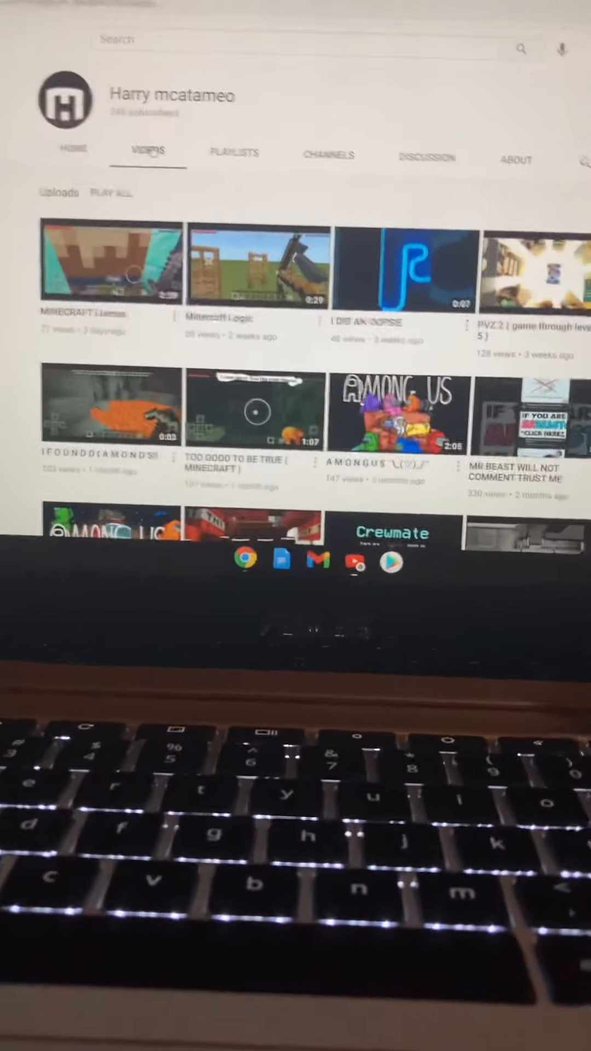
{"action": "scroll", "scroll_direction": "down", "scroll_amount": 3}
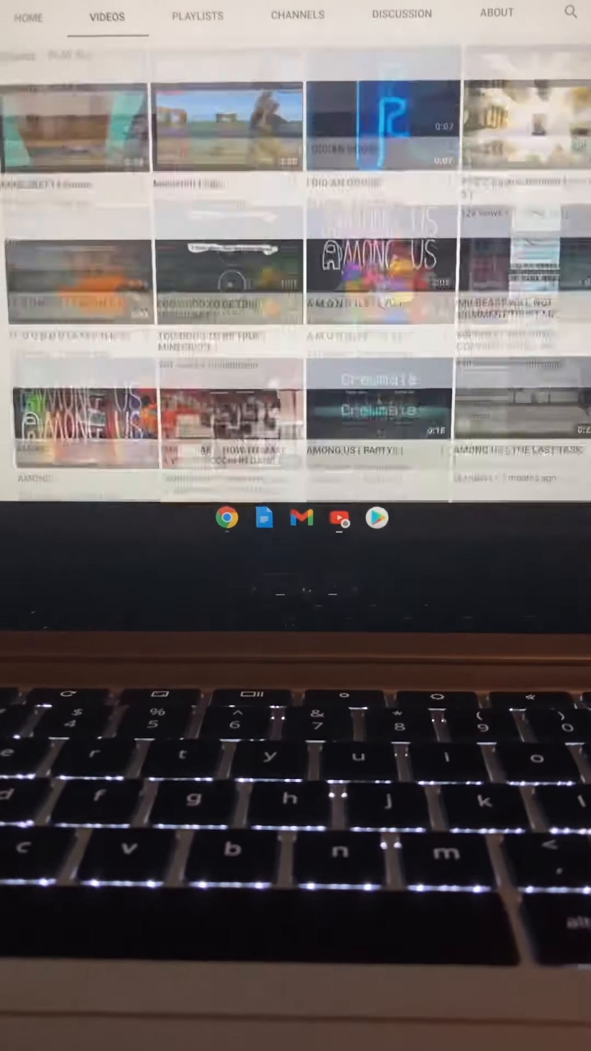
{"action": "scroll", "scroll_direction": "up", "scroll_amount": 3}
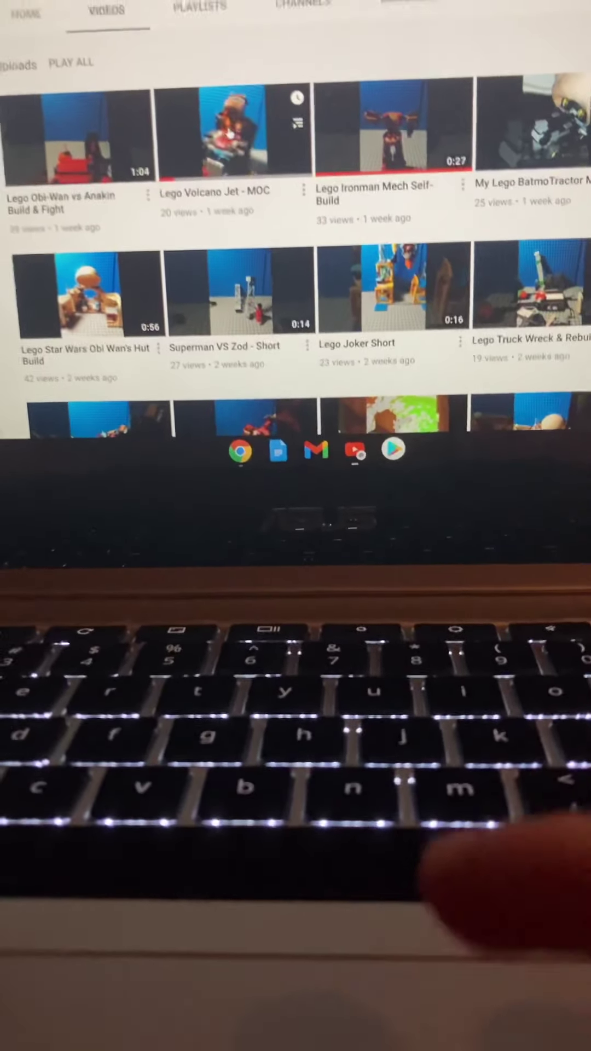
Step: Close the miniplayer and confirm CLOSE PLAYER to clear its queue
{"action": "left_click", "coordinate": [77, 138]}
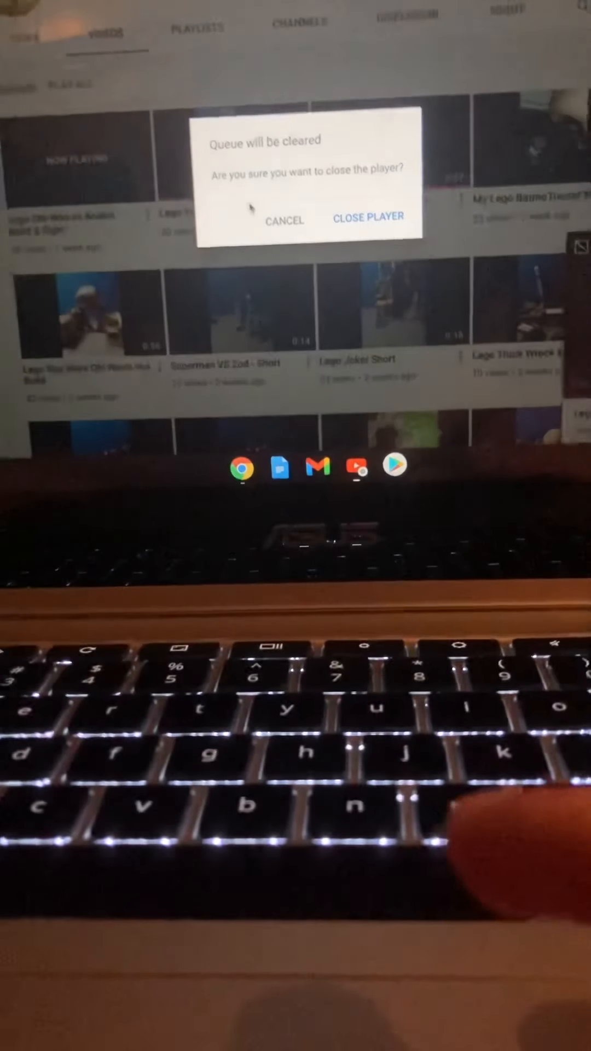
{"action": "left_click", "coordinate": [368, 217]}
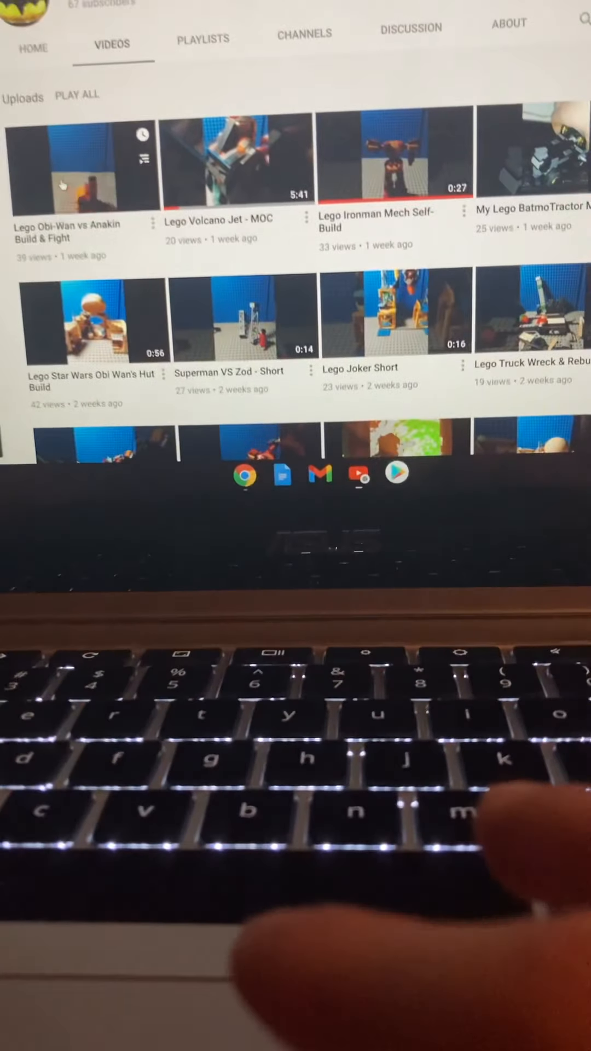
{"action": "left_click", "coordinate": [85, 158]}
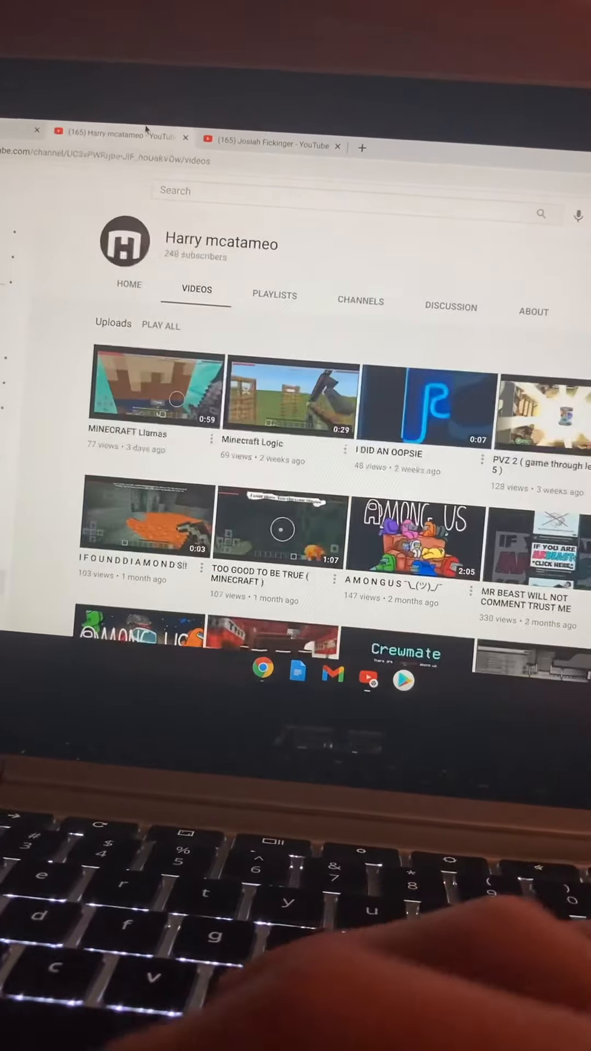
Step: Switch to the Josiah Fickinger channel's browser tab showing its Home page
{"action": "left_click", "coordinate": [268, 142]}
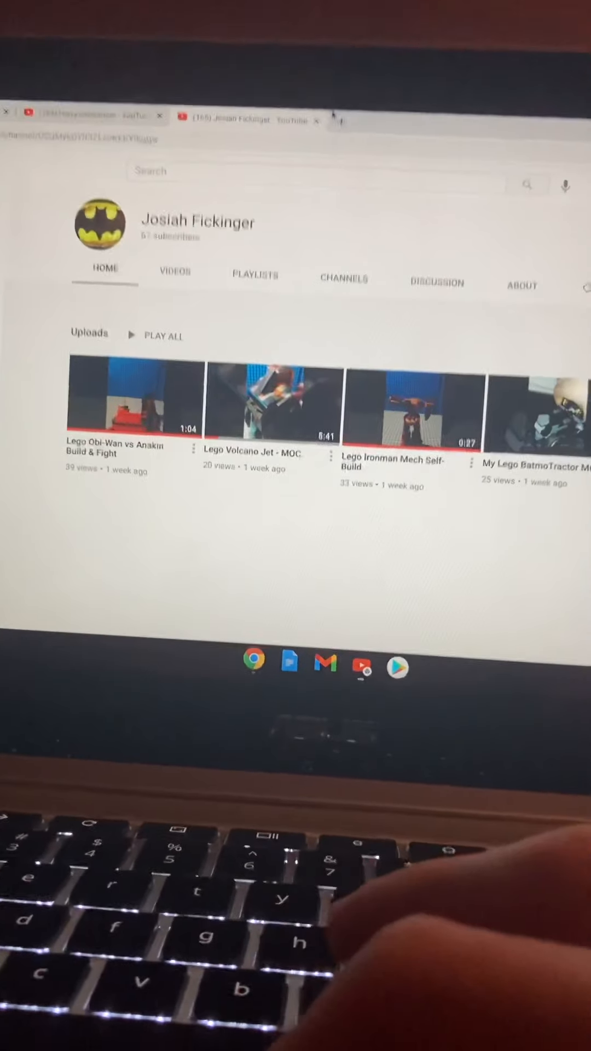